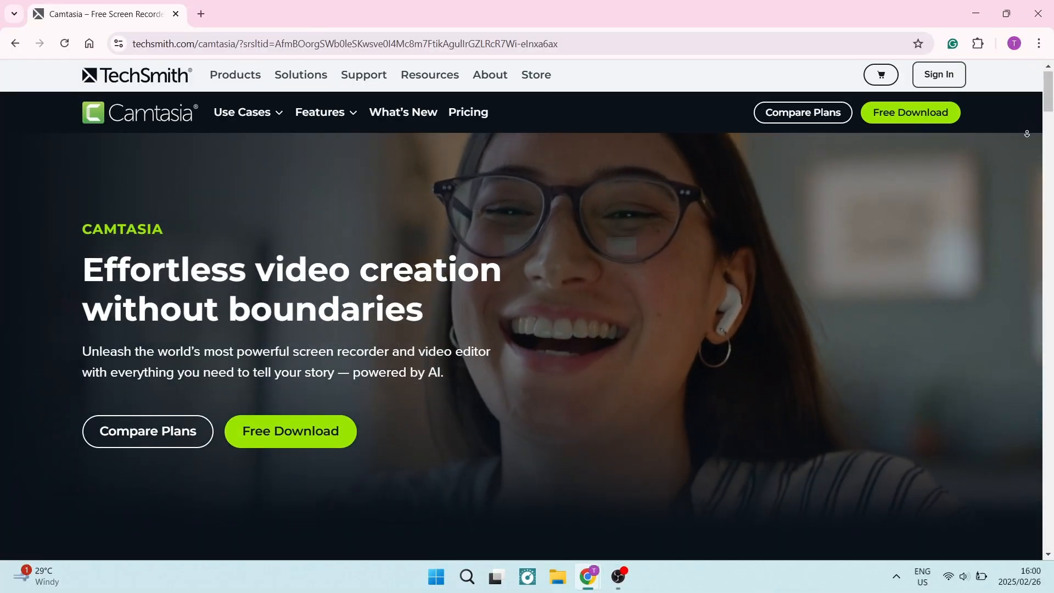
pyautogui.scroll(-3)
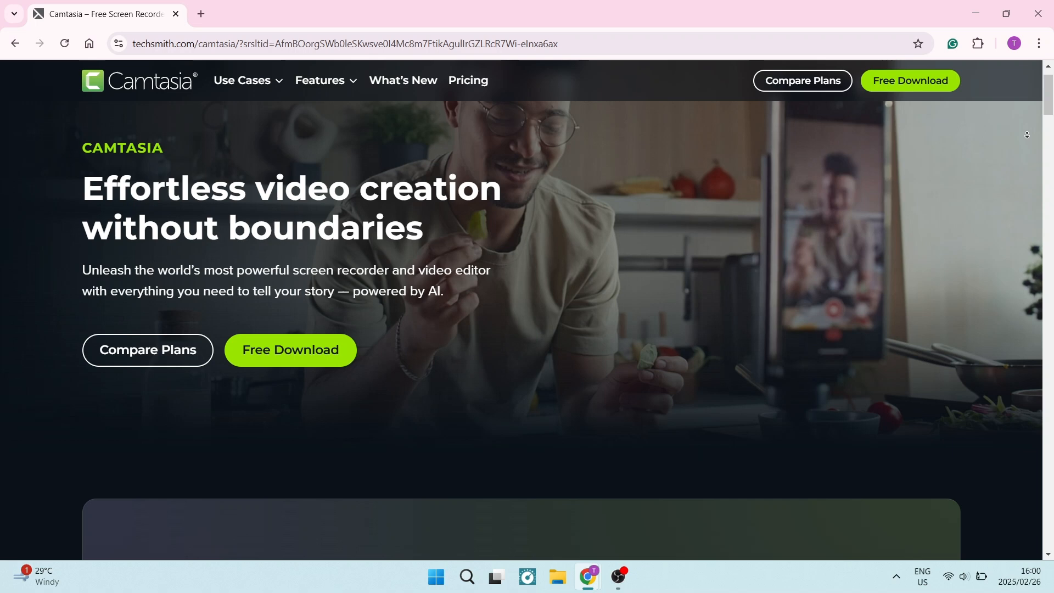
pyautogui.scroll(-3)
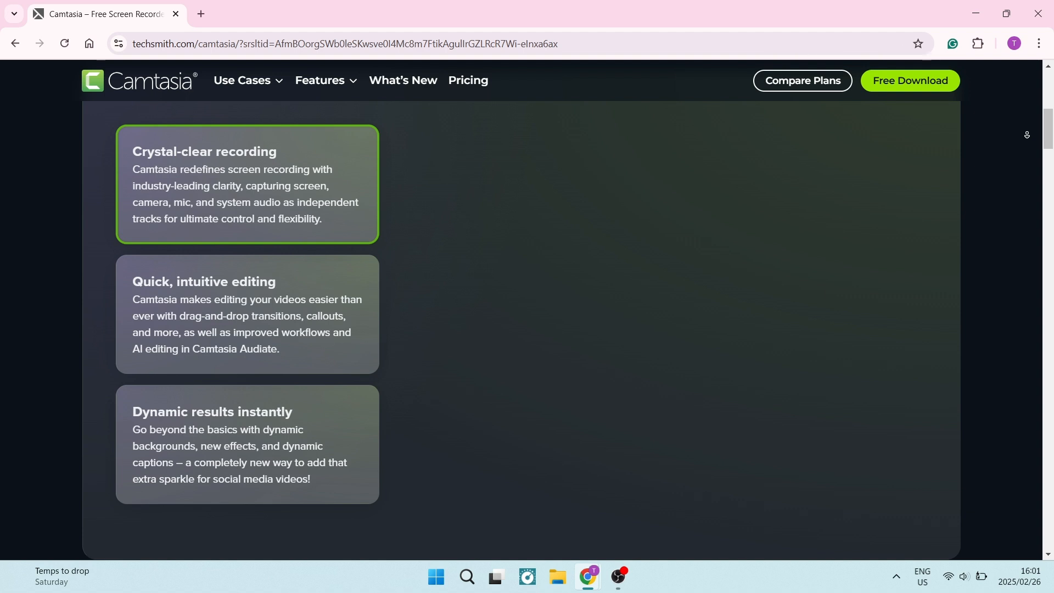
pyautogui.scroll(-3)
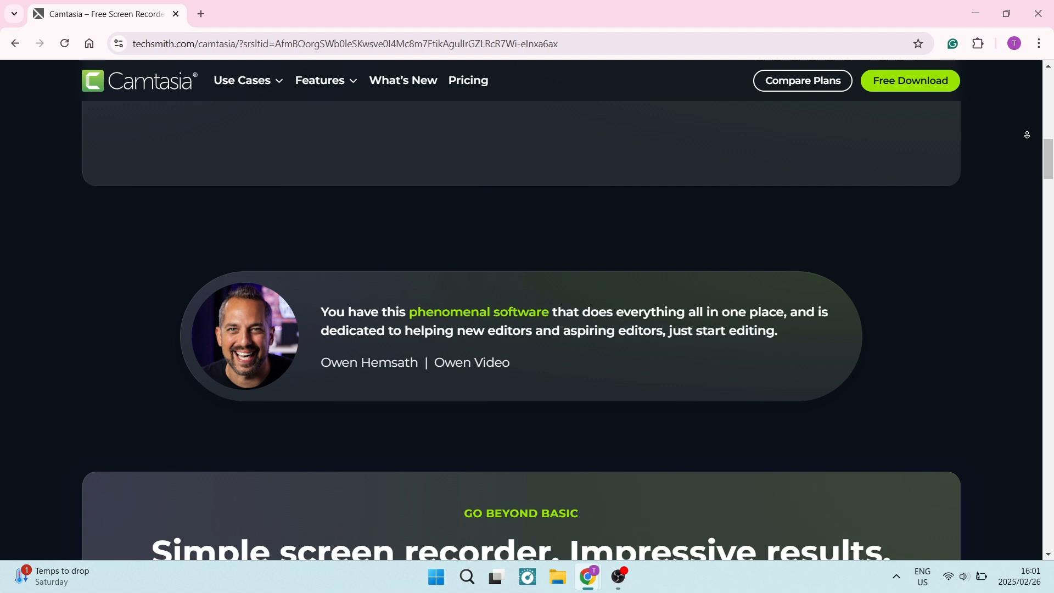
pyautogui.scroll(-3)
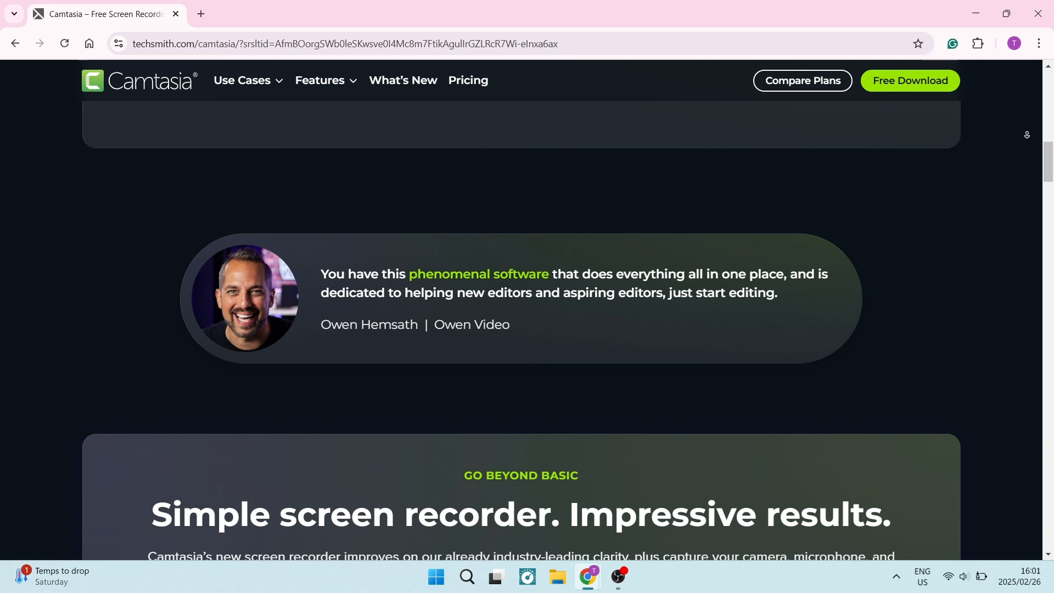
pyautogui.scroll(-3)
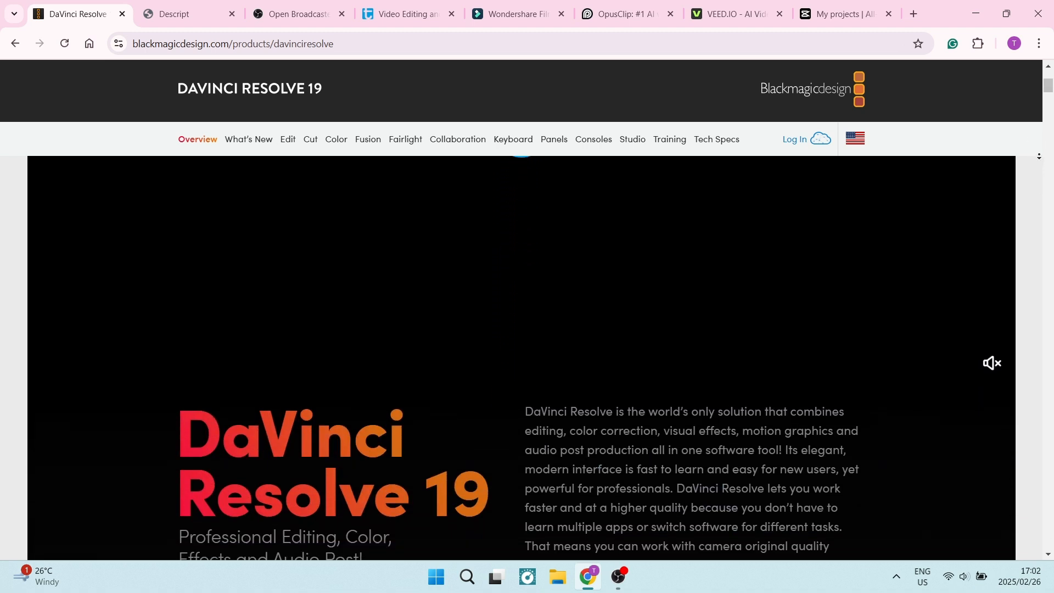
pyautogui.scroll(-3)
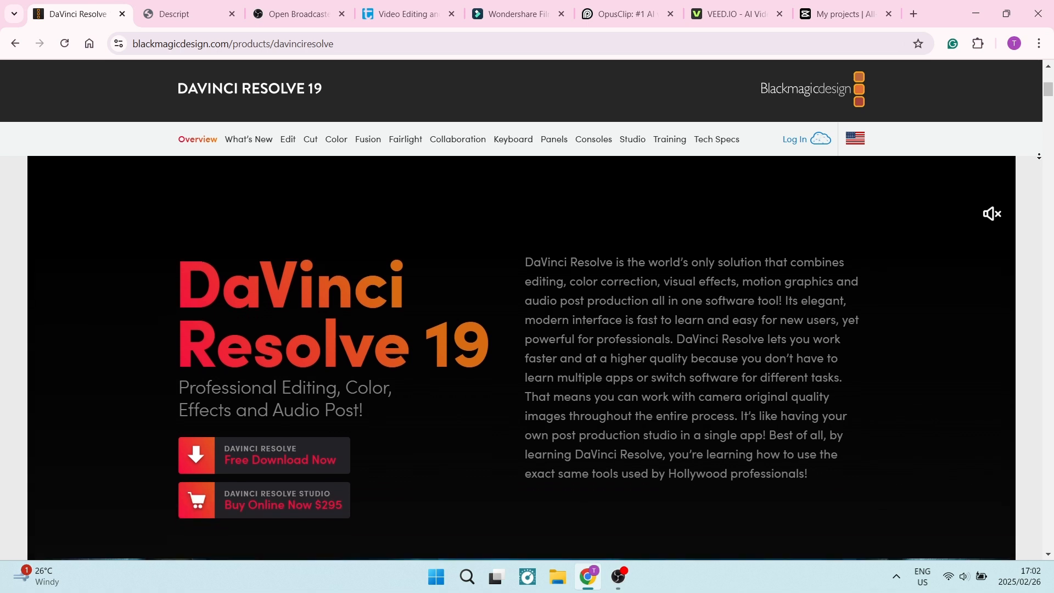
pyautogui.scroll(-3)
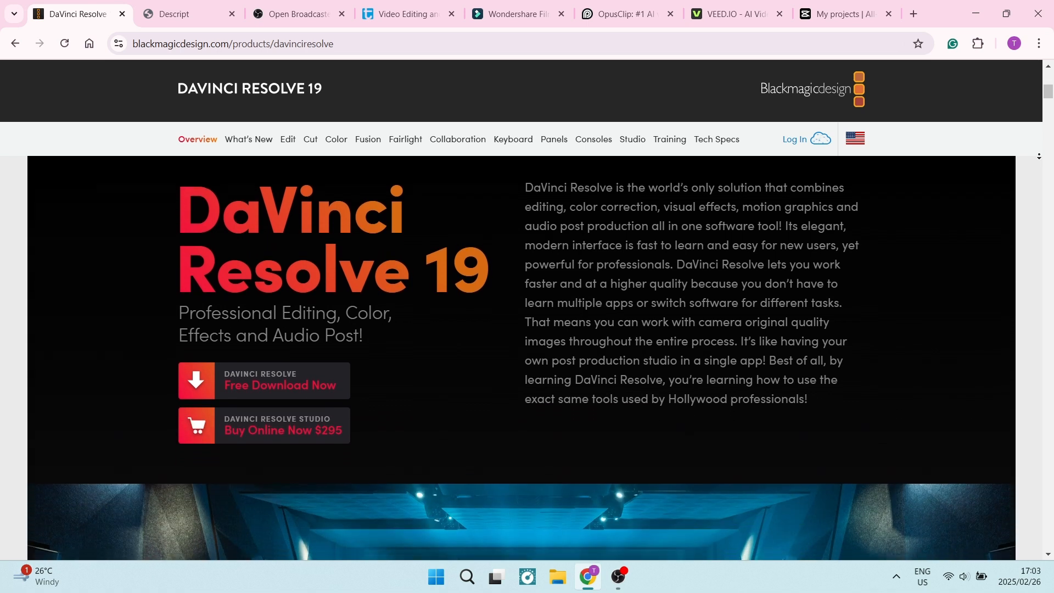
pyautogui.scroll(-3)
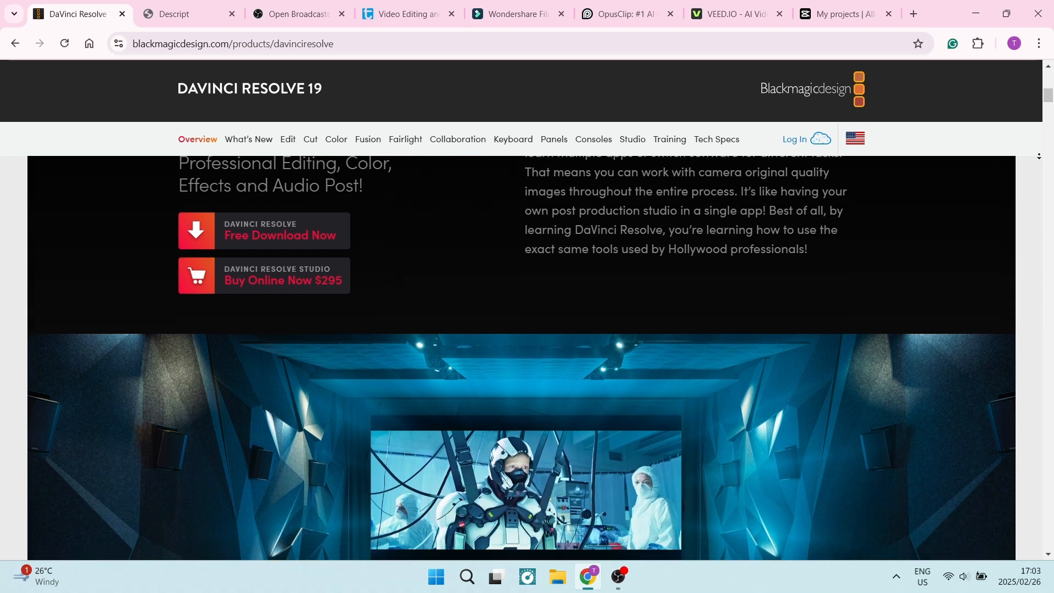
pyautogui.scroll(-3)
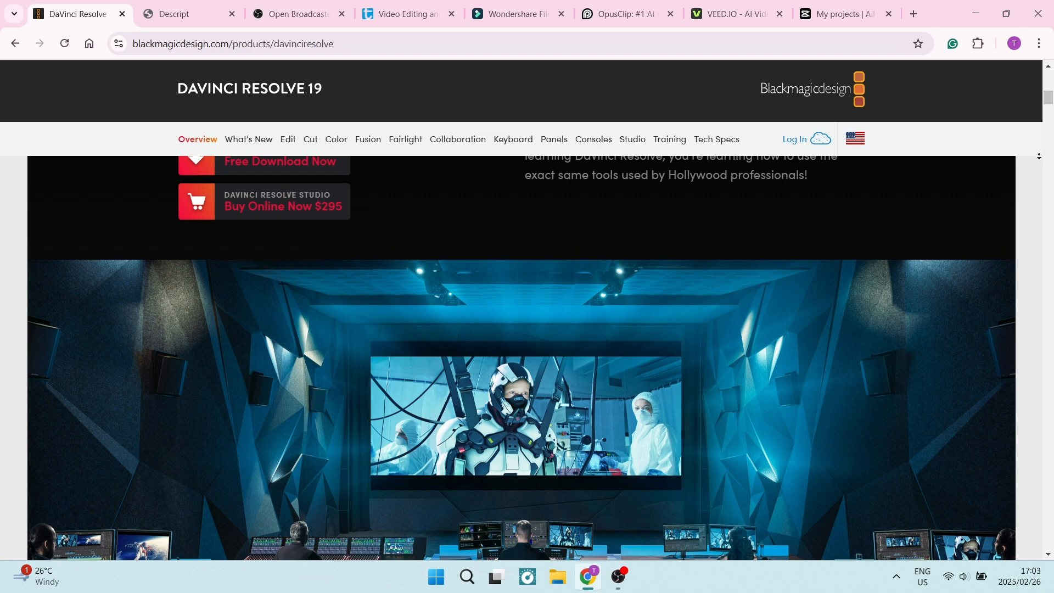
pyautogui.scroll(-3)
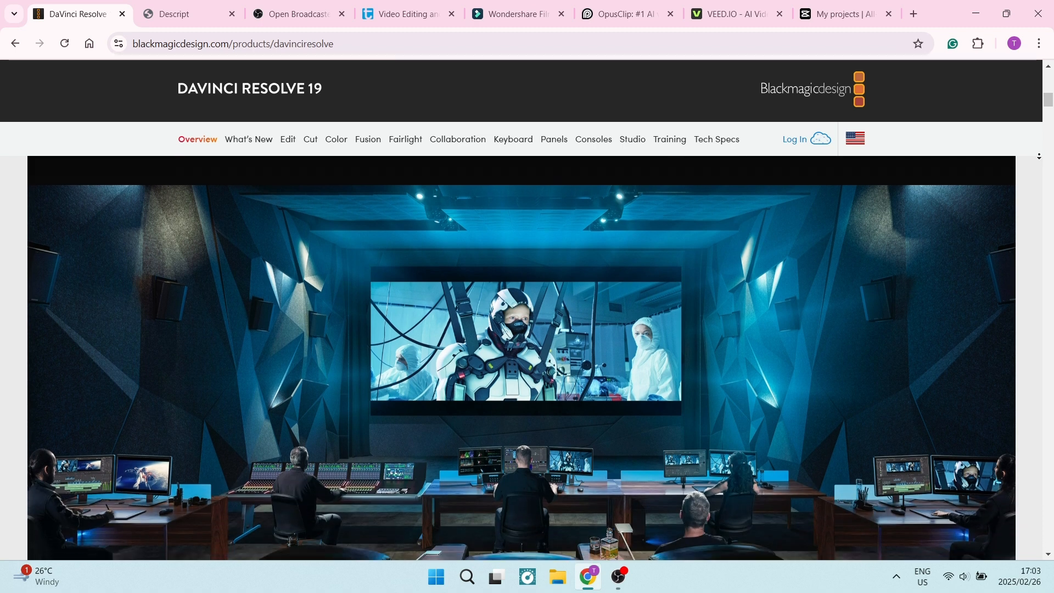
pyautogui.scroll(-3)
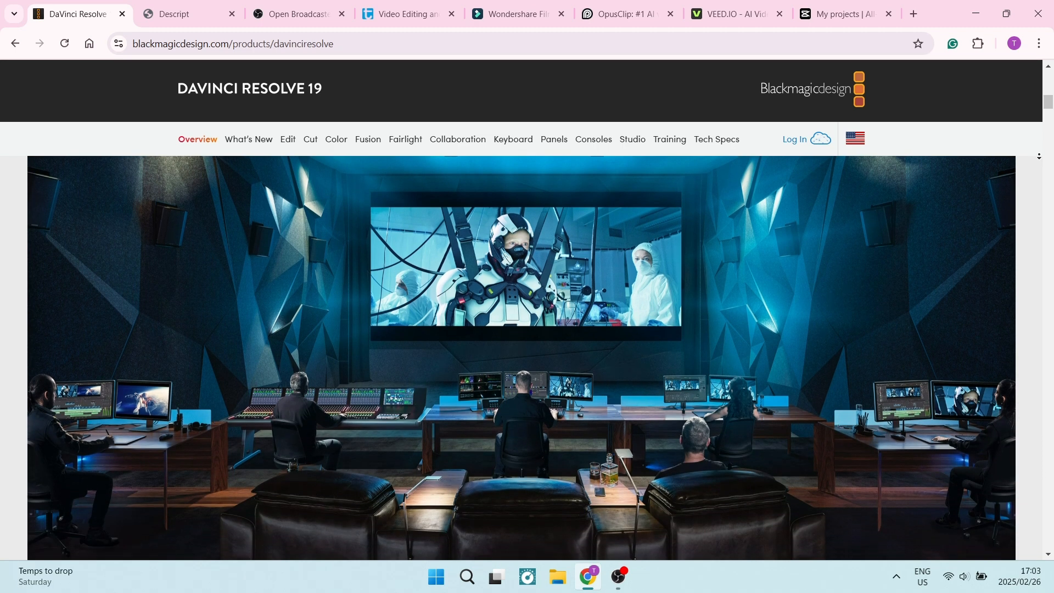
pyautogui.scroll(-3)
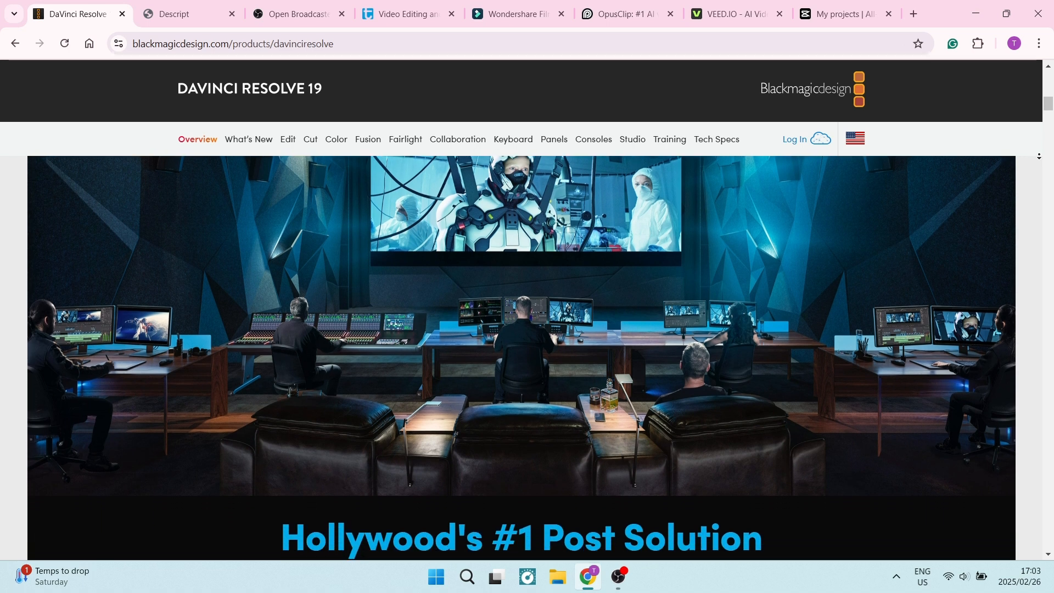
pyautogui.scroll(-3)
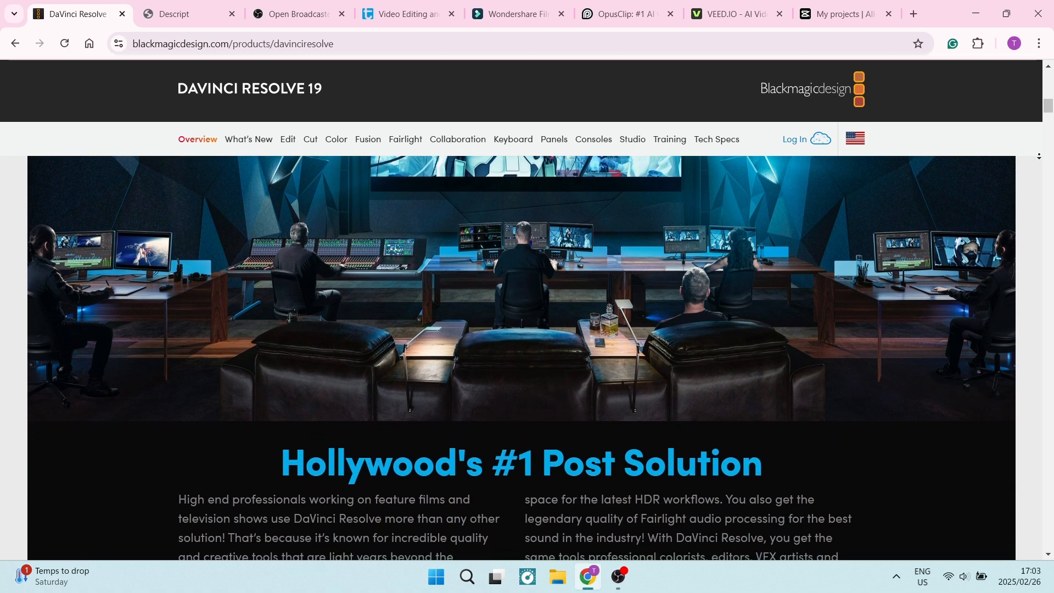
pyautogui.scroll(-3)
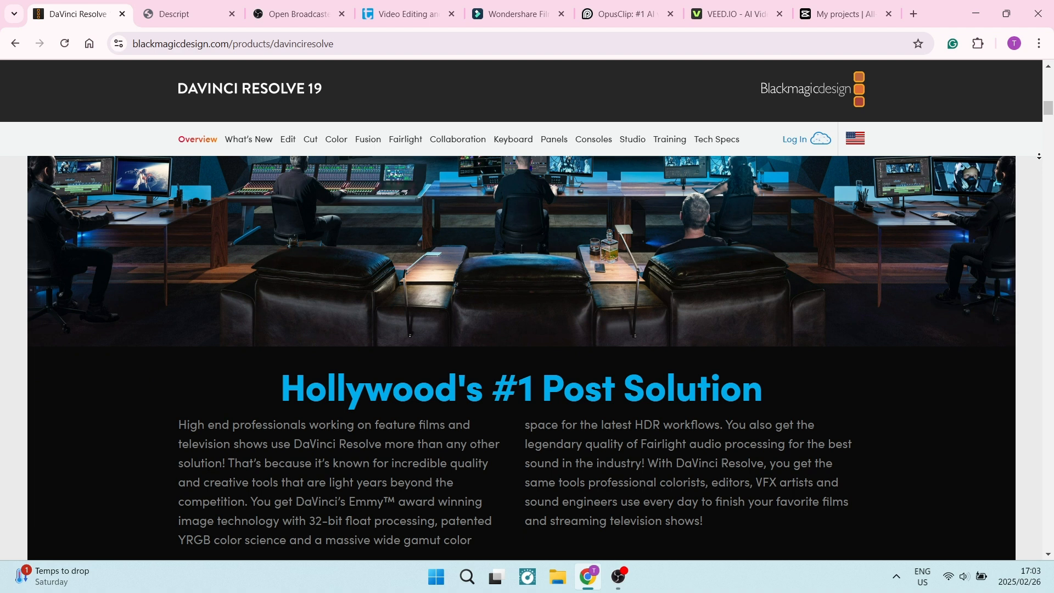
pyautogui.scroll(-3)
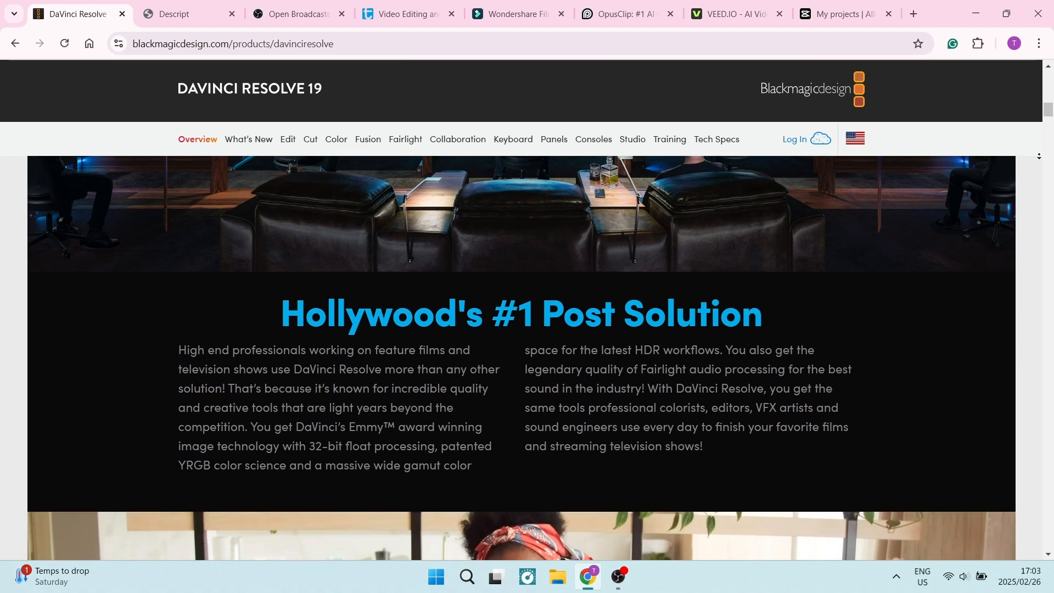
pyautogui.scroll(-3)
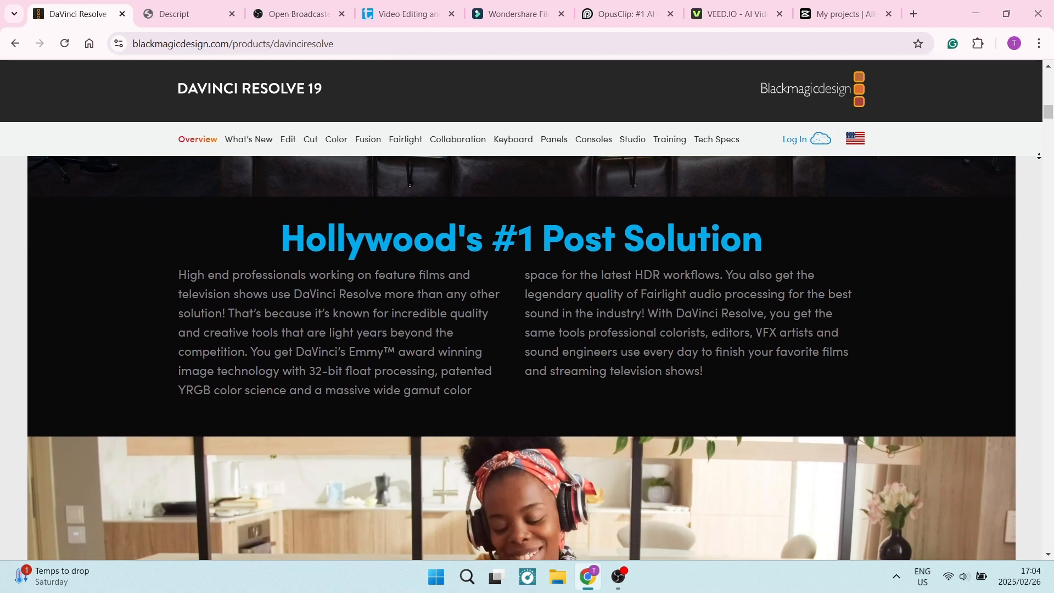
pyautogui.scroll(-3)
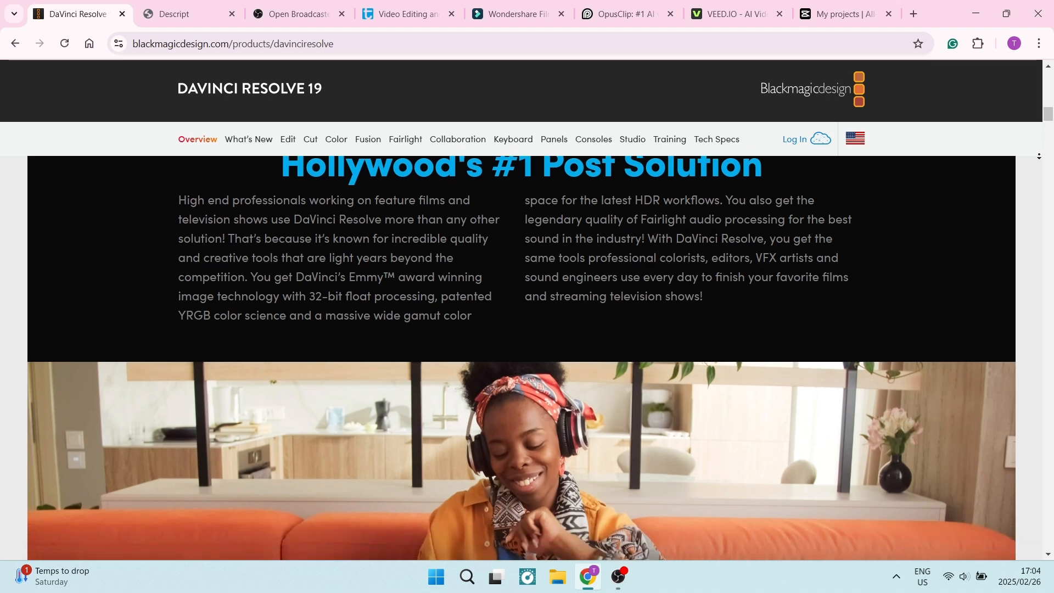
pyautogui.scroll(-3)
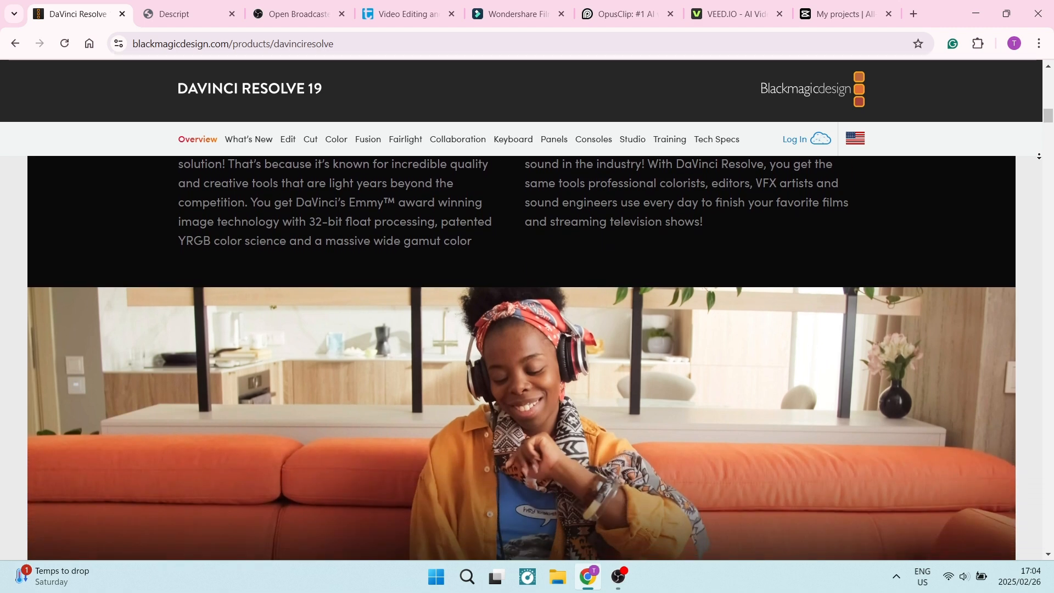
pyautogui.scroll(-3)
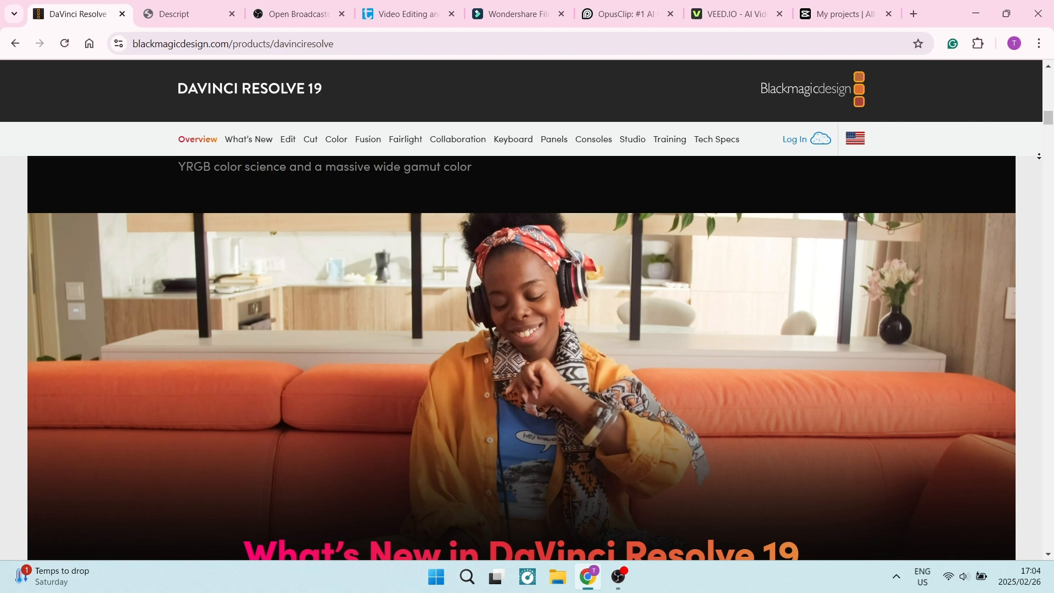
pyautogui.scroll(-3)
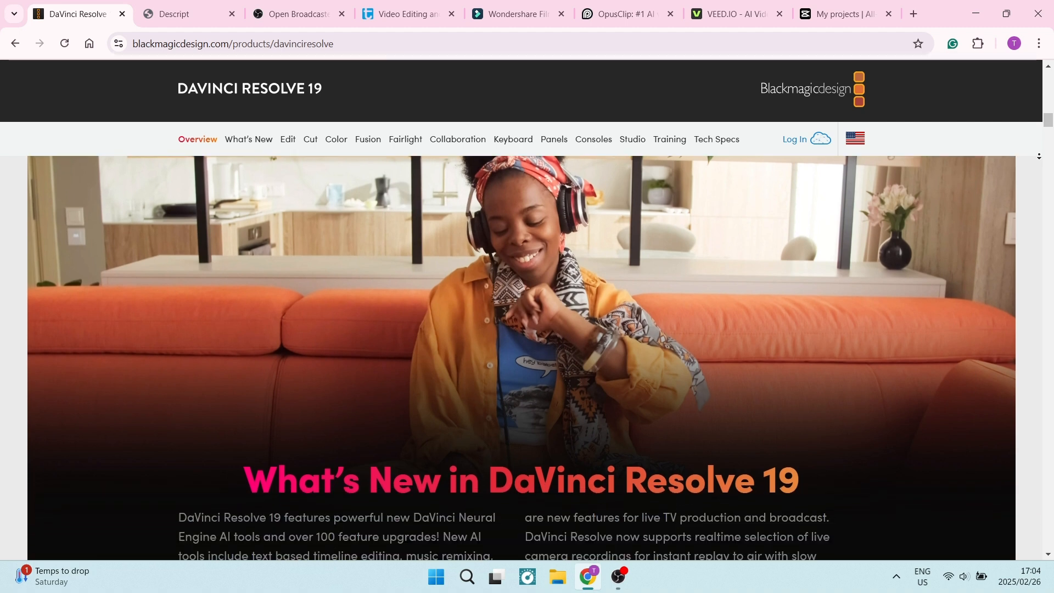
pyautogui.scroll(-3)
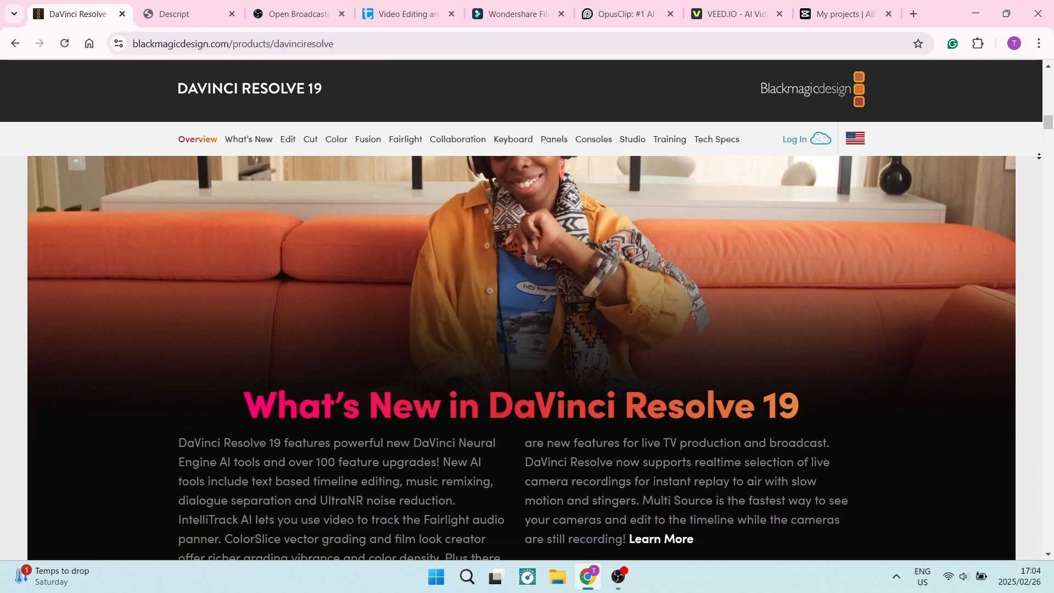
pyautogui.scroll(-3)
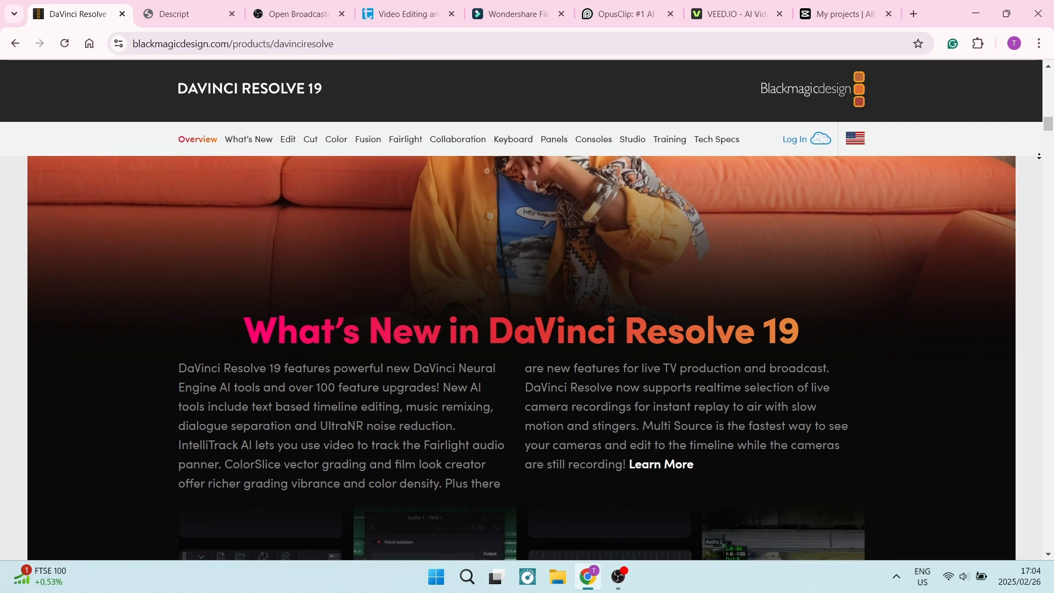
pyautogui.scroll(-3)
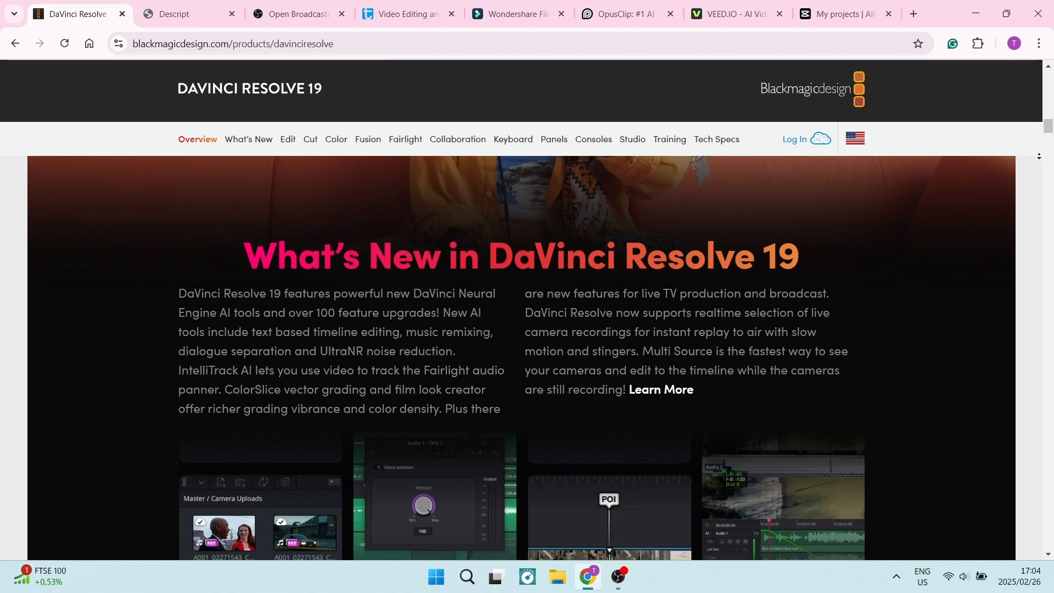
pyautogui.scroll(-3)
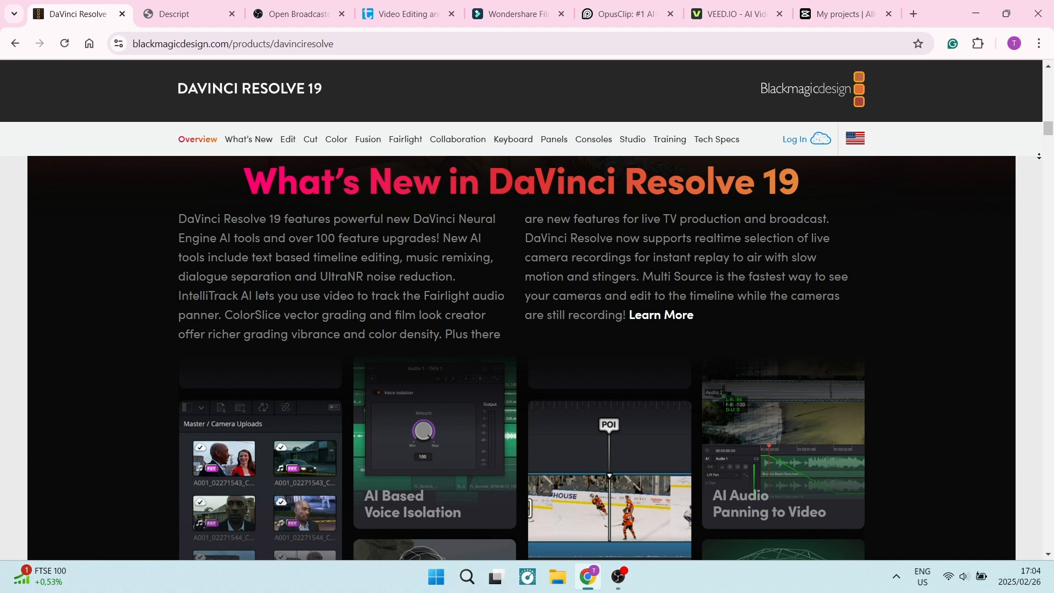
pyautogui.scroll(-3)
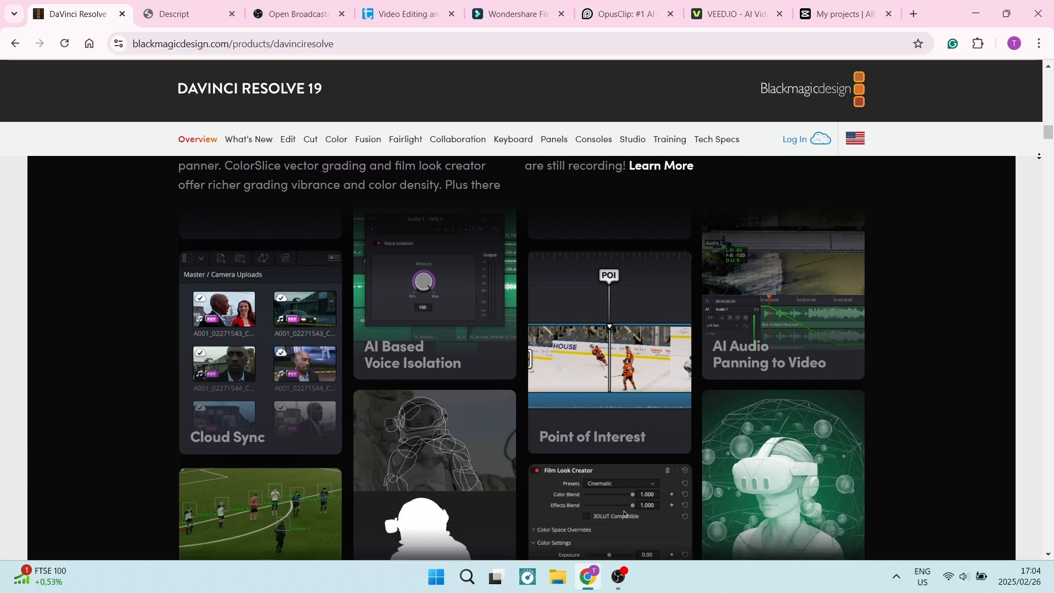
pyautogui.scroll(-3)
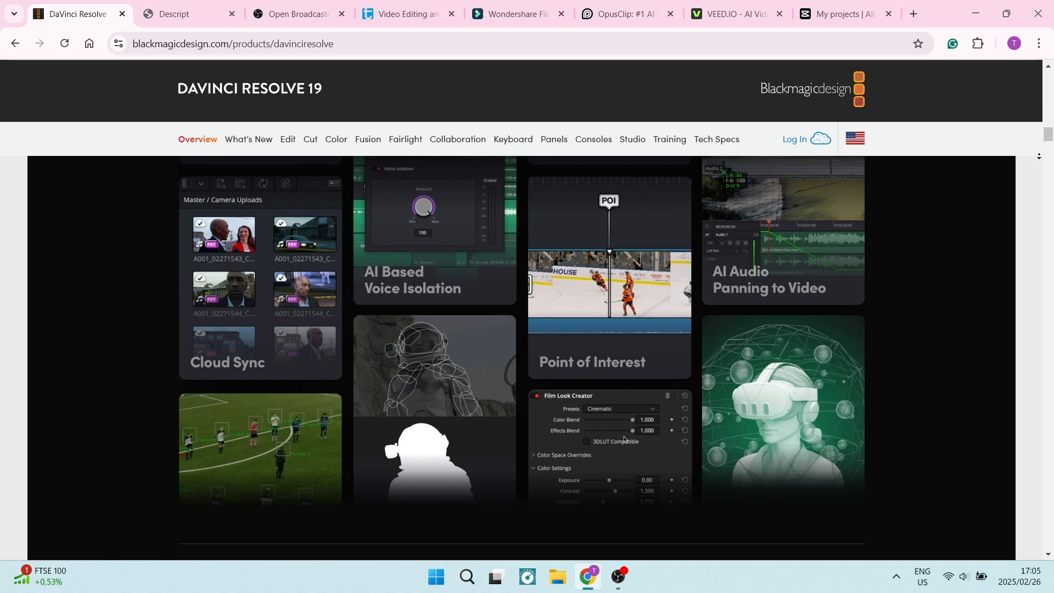
pyautogui.scroll(-3)
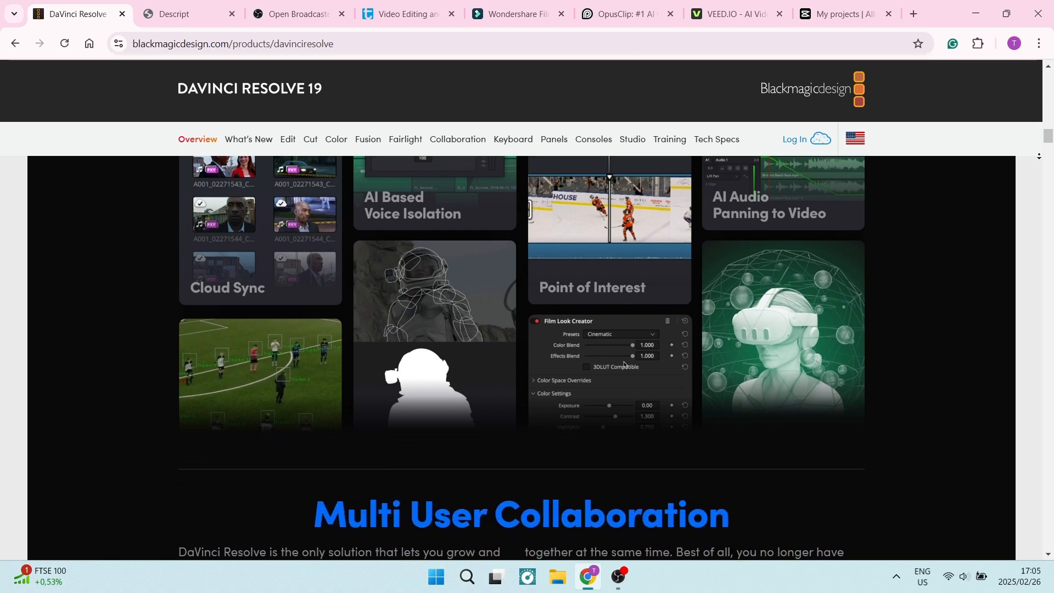
pyautogui.scroll(-3)
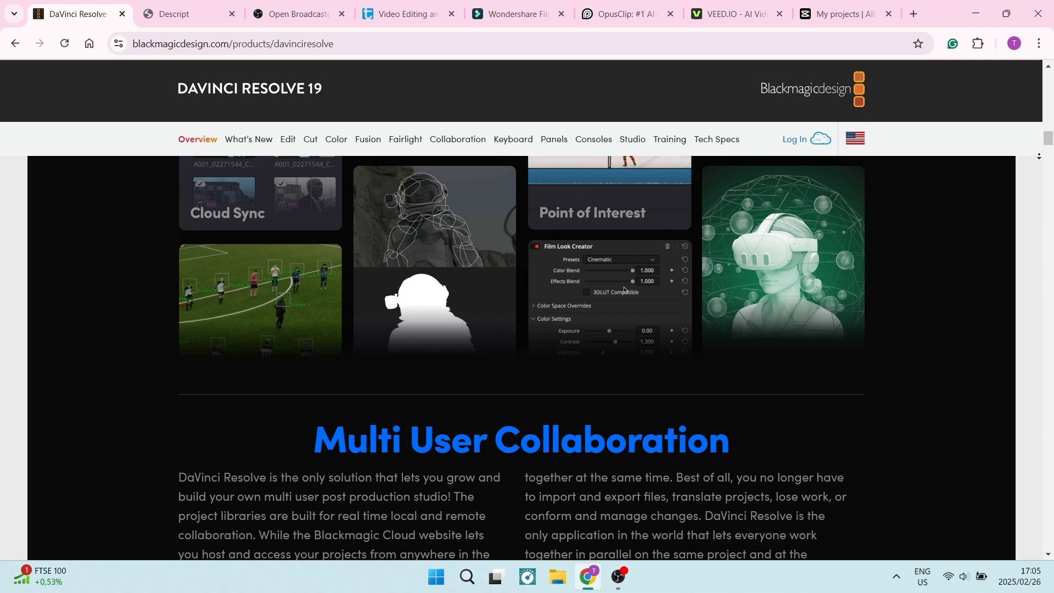
pyautogui.scroll(-3)
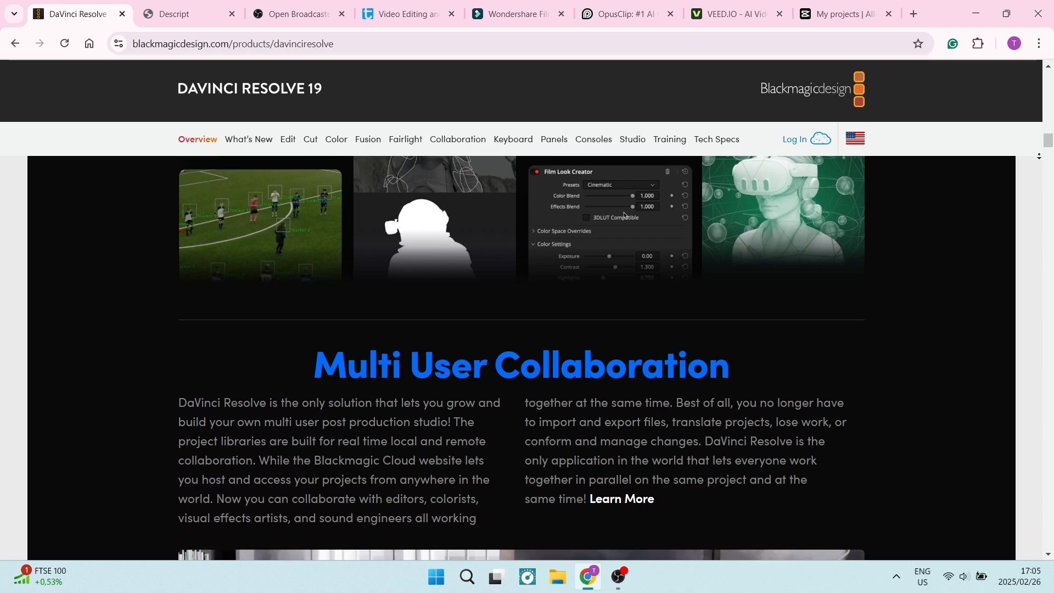
pyautogui.scroll(-3)
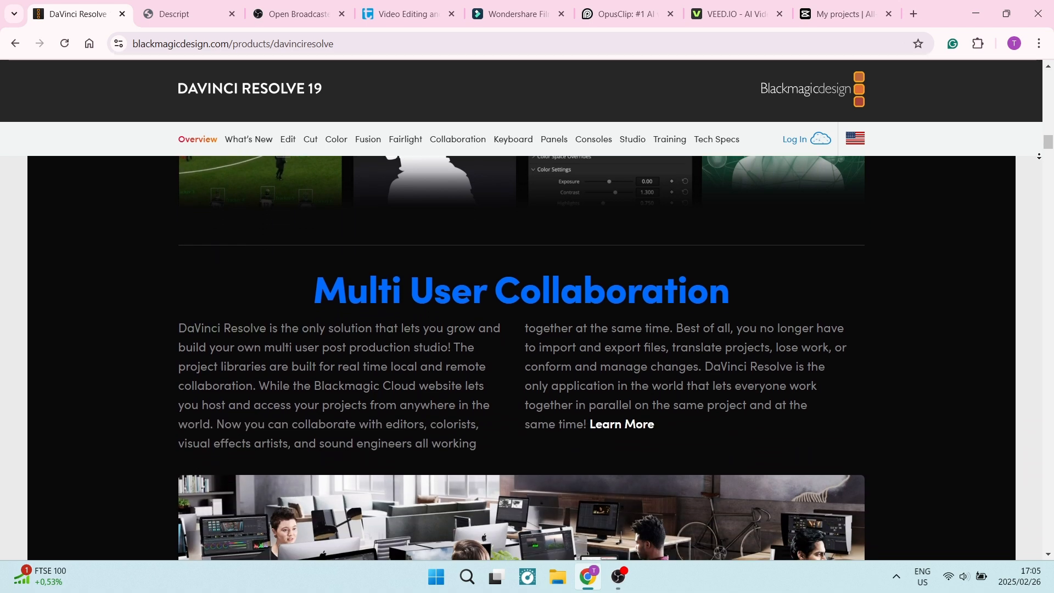
pyautogui.scroll(-3)
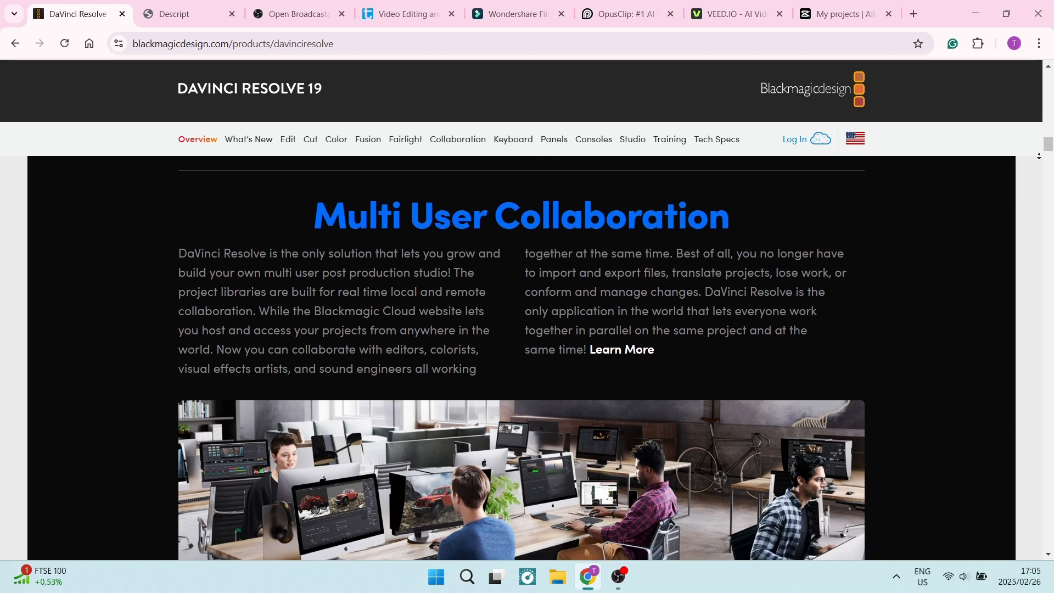
pyautogui.scroll(-3)
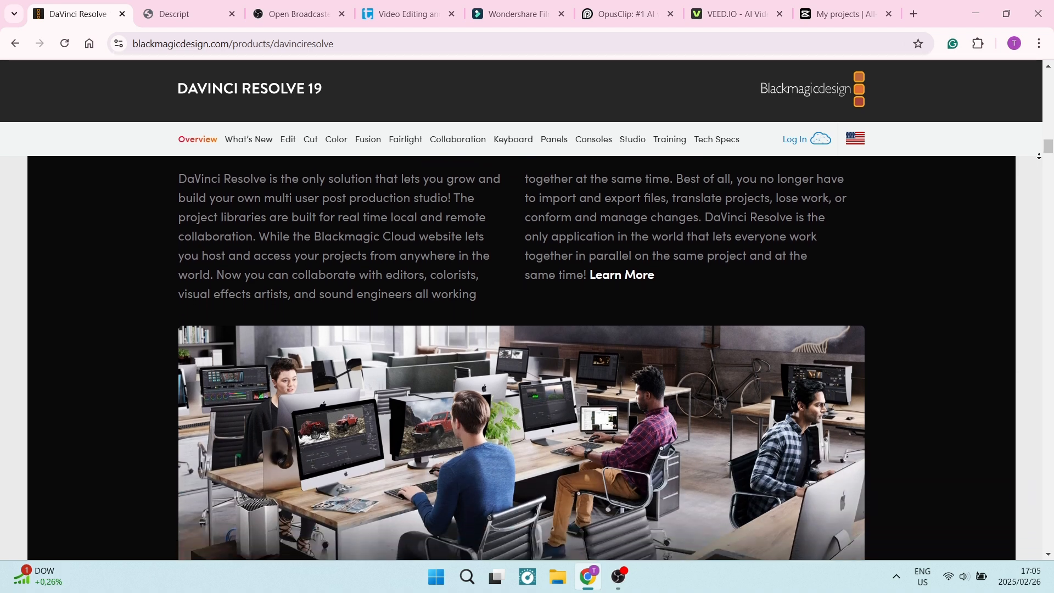
pyautogui.scroll(-3)
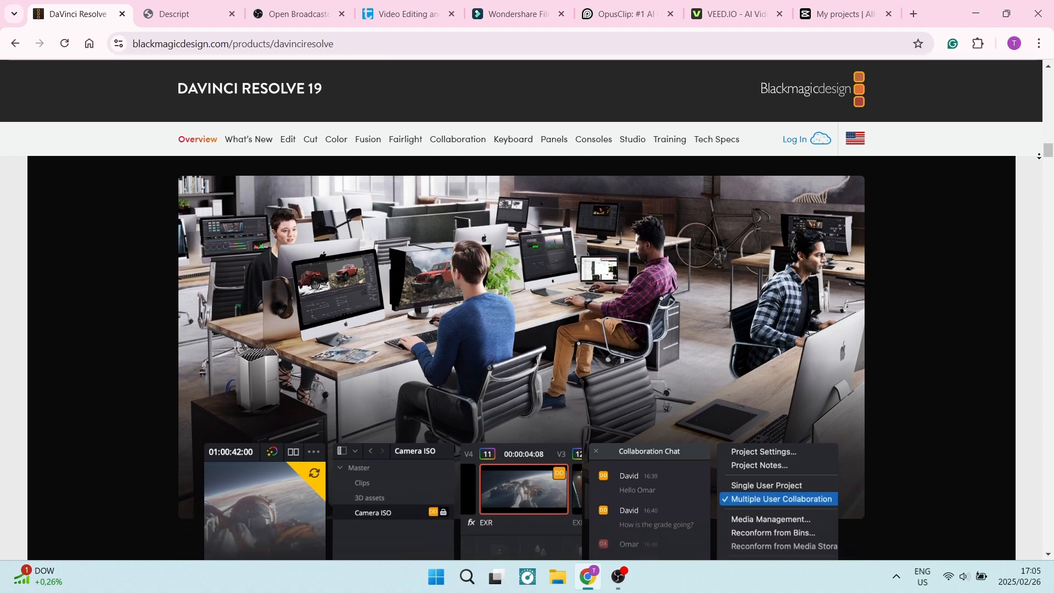
pyautogui.scroll(-3)
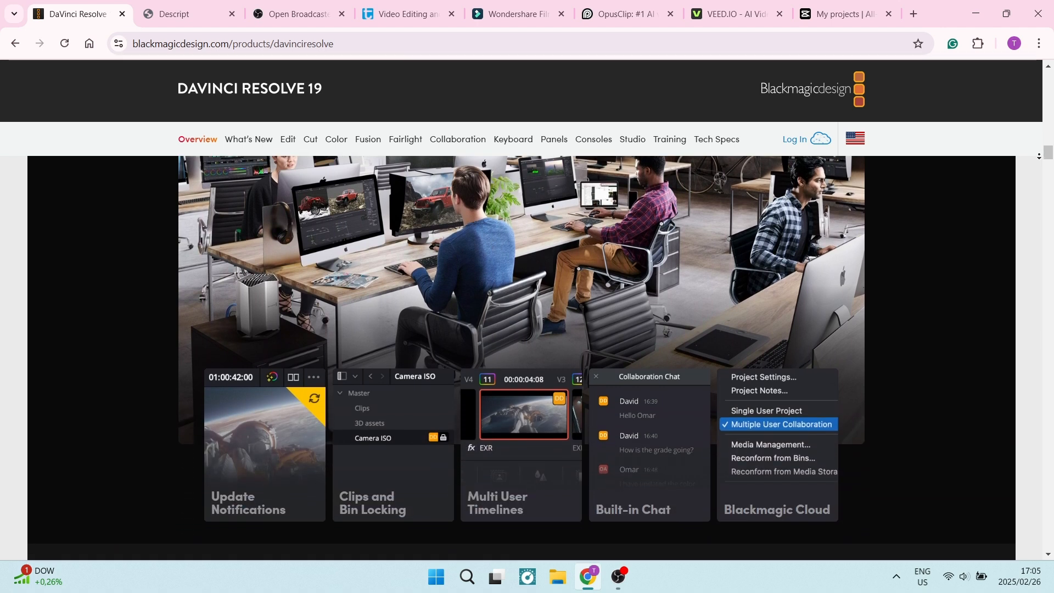
pyautogui.scroll(-3)
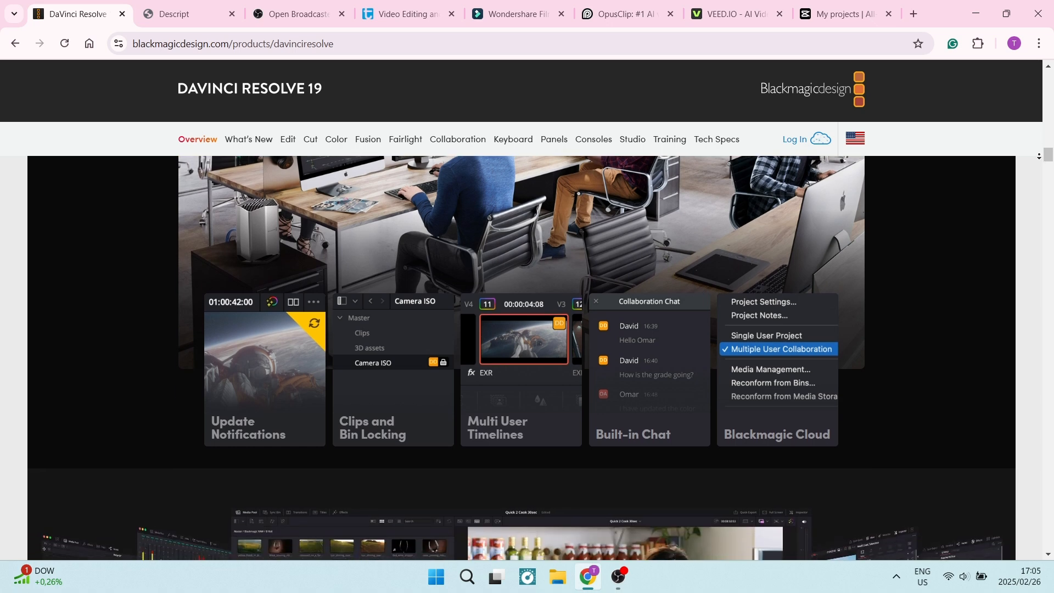
pyautogui.scroll(-3)
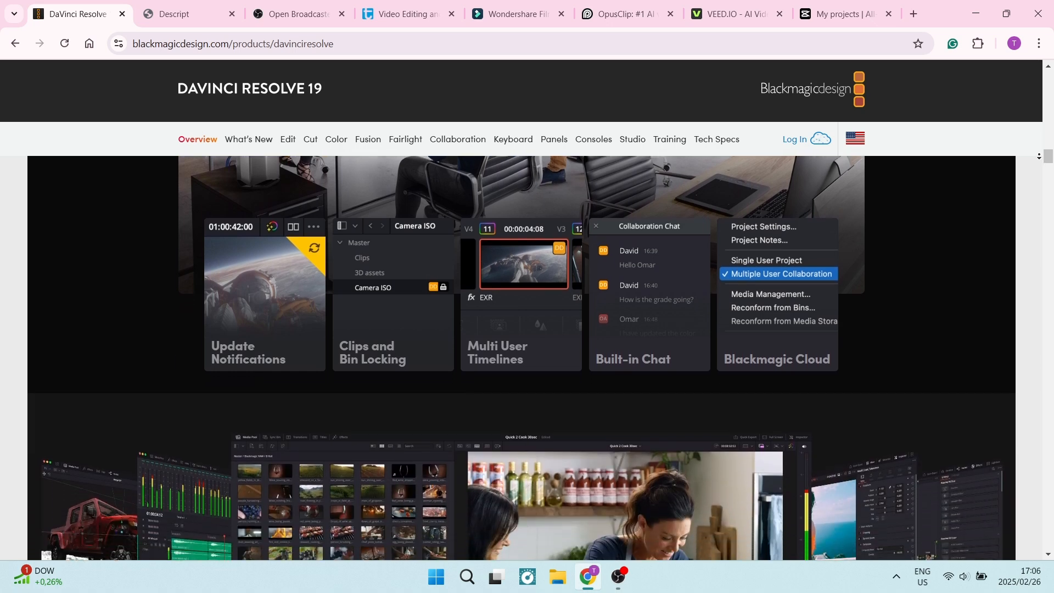
pyautogui.scroll(-3)
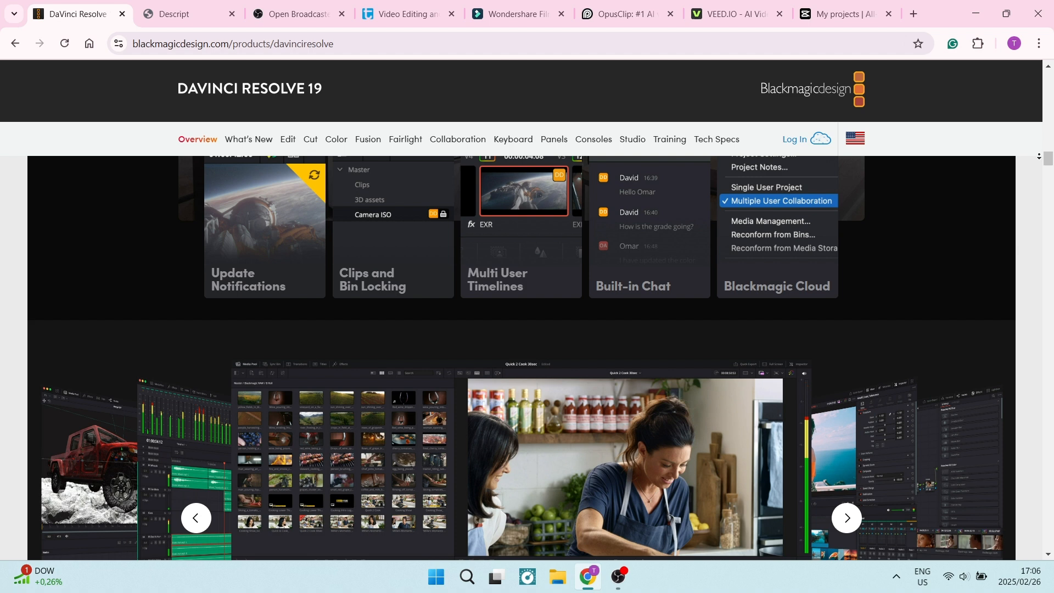
pyautogui.scroll(-3)
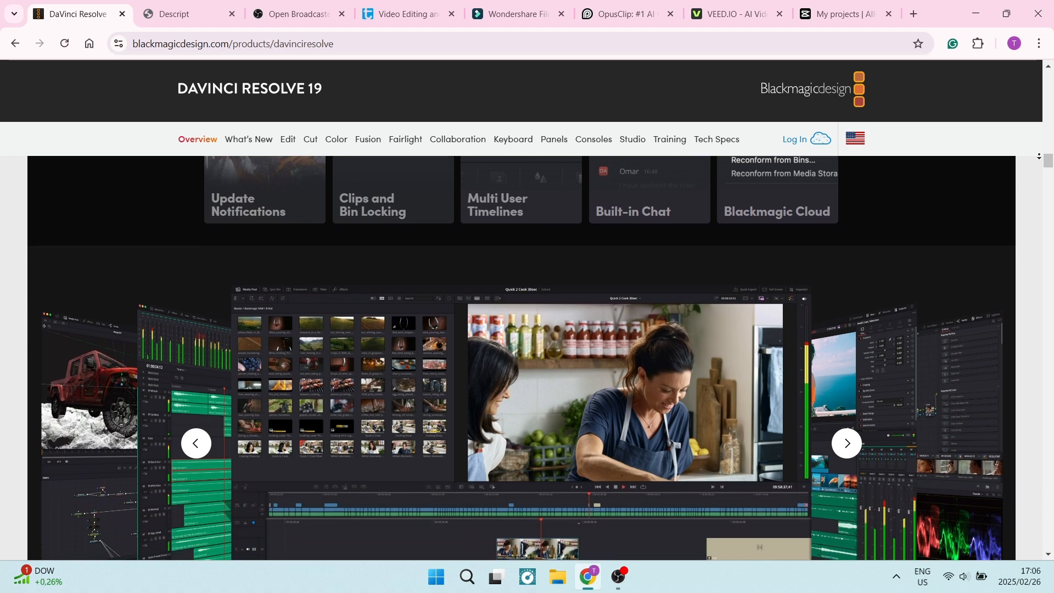
pyautogui.scroll(-3)
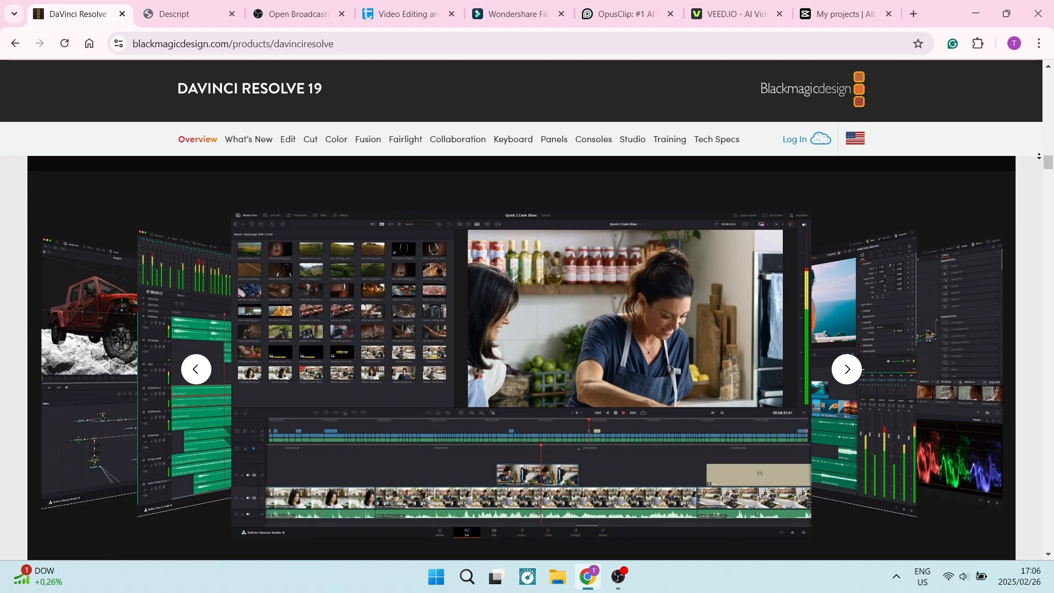
pyautogui.scroll(-3)
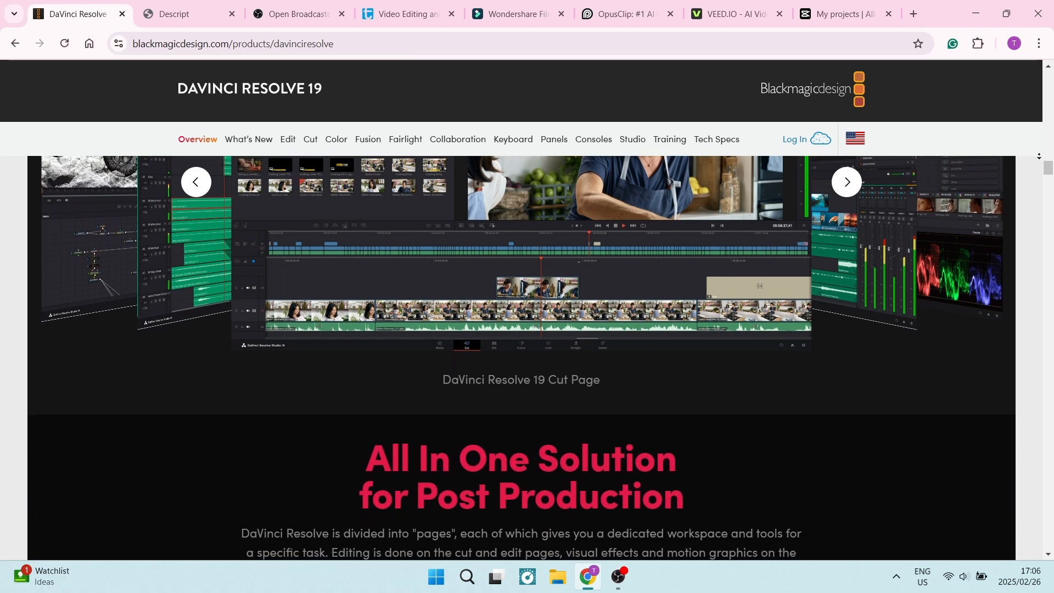
pyautogui.scroll(-3)
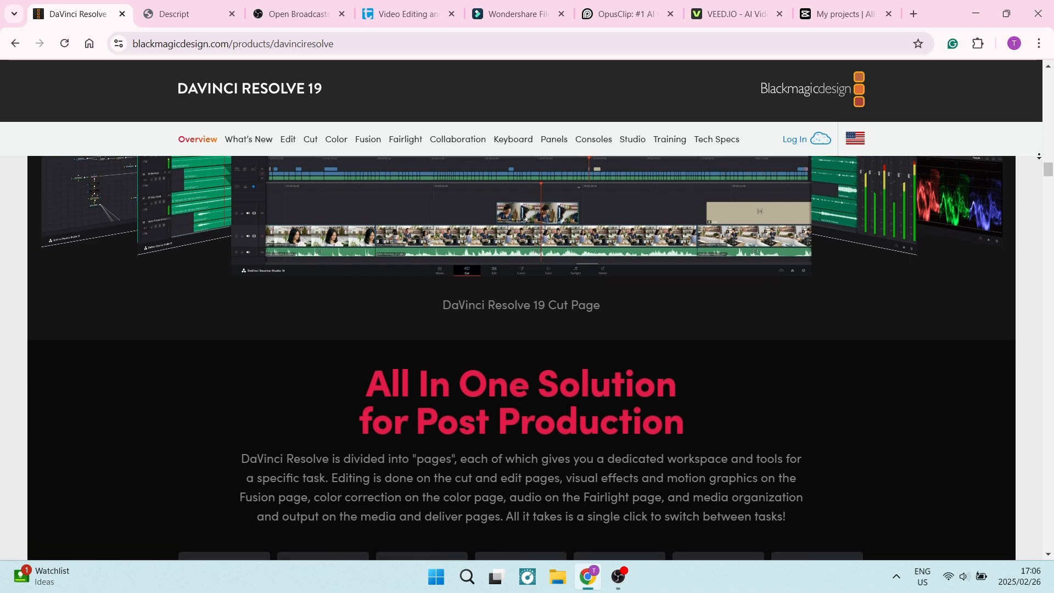
pyautogui.scroll(-3)
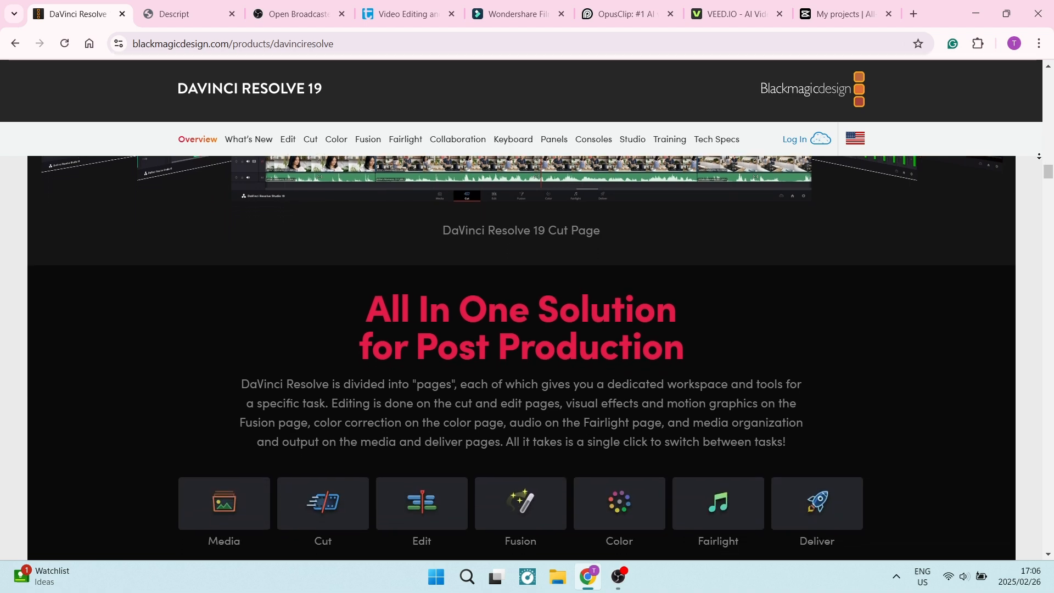
pyautogui.scroll(-3)
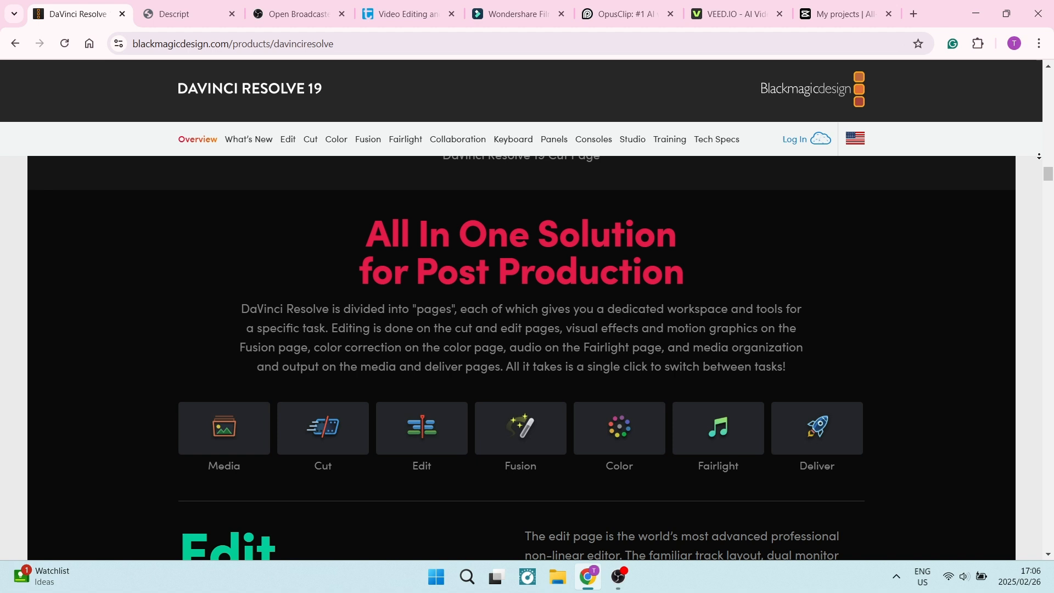
pyautogui.scroll(-3)
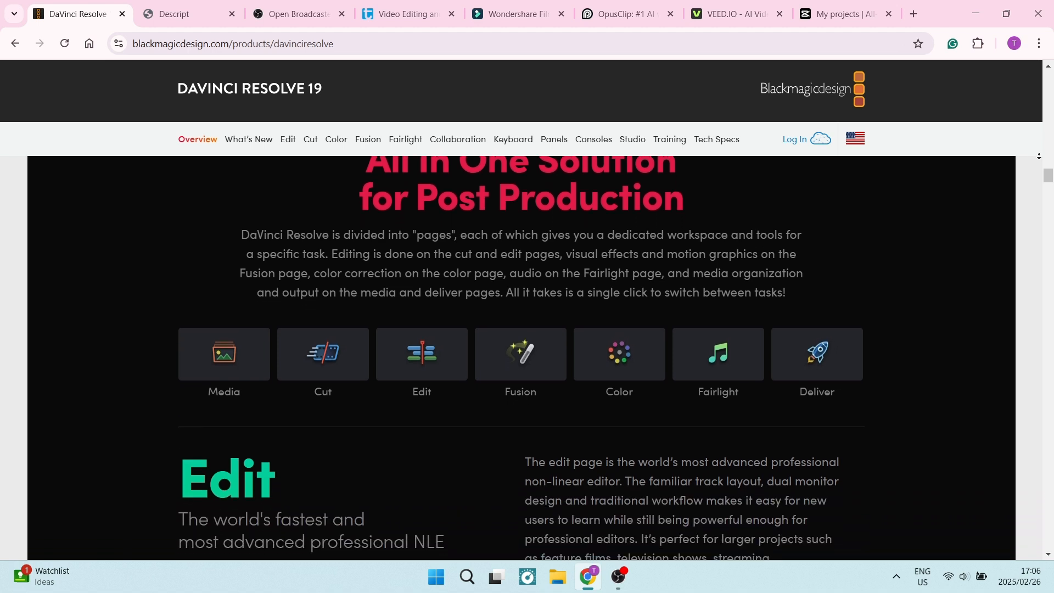
pyautogui.scroll(-3)
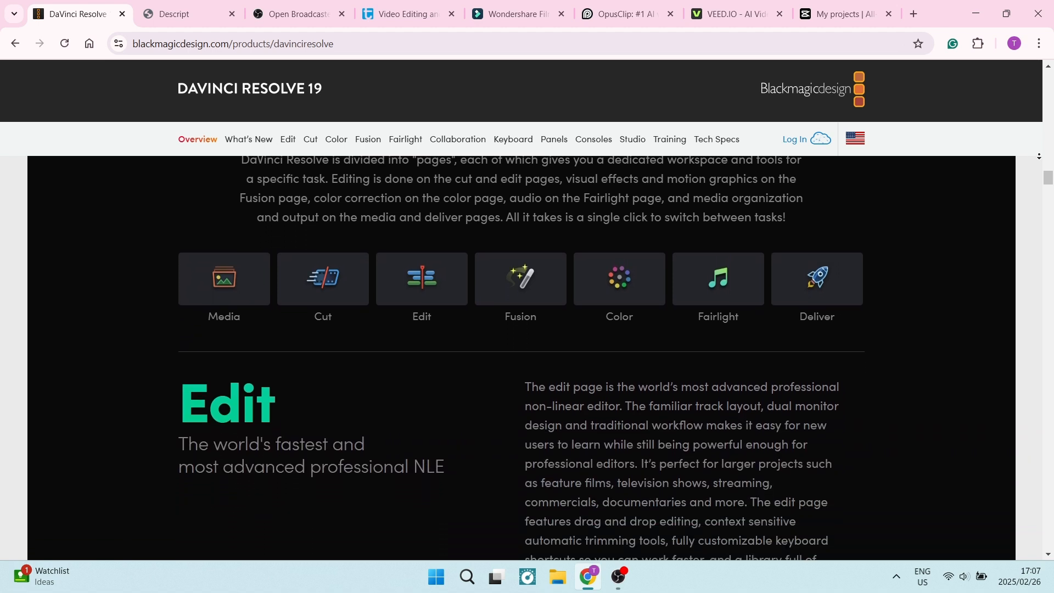
pyautogui.scroll(-3)
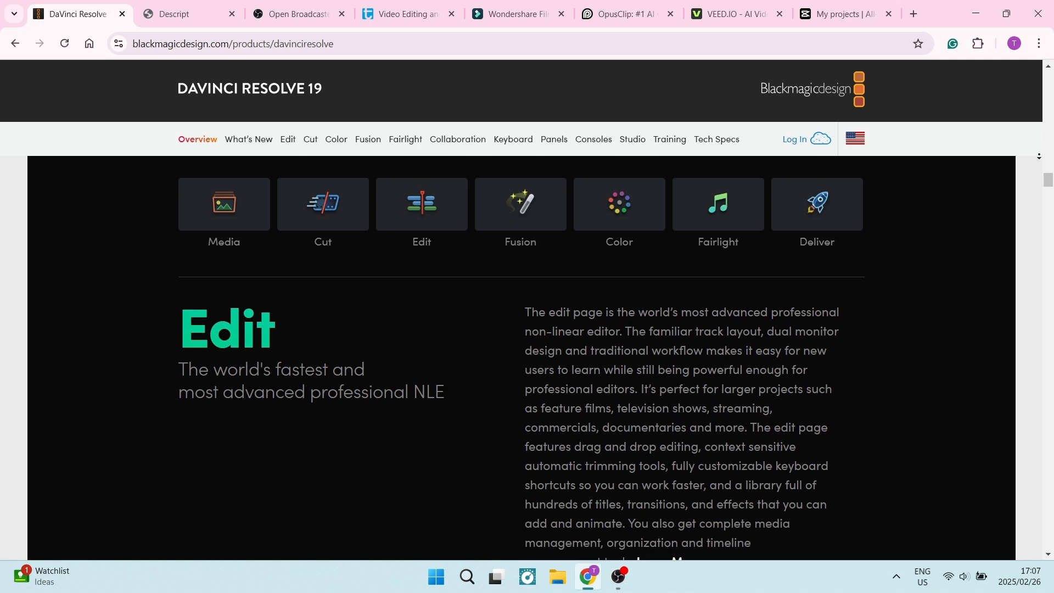
pyautogui.scroll(-3)
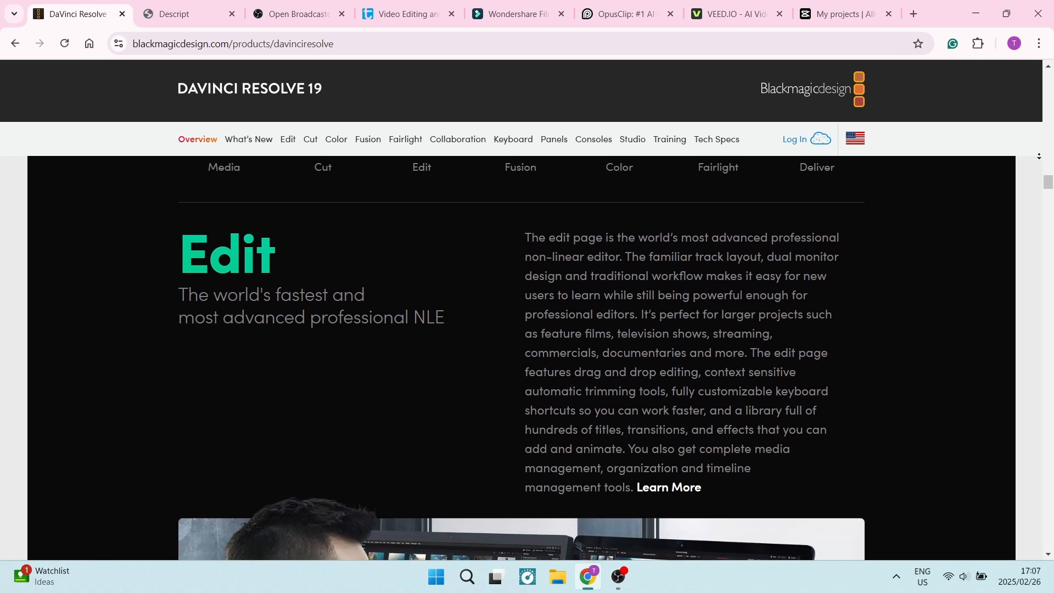
pyautogui.scroll(-3)
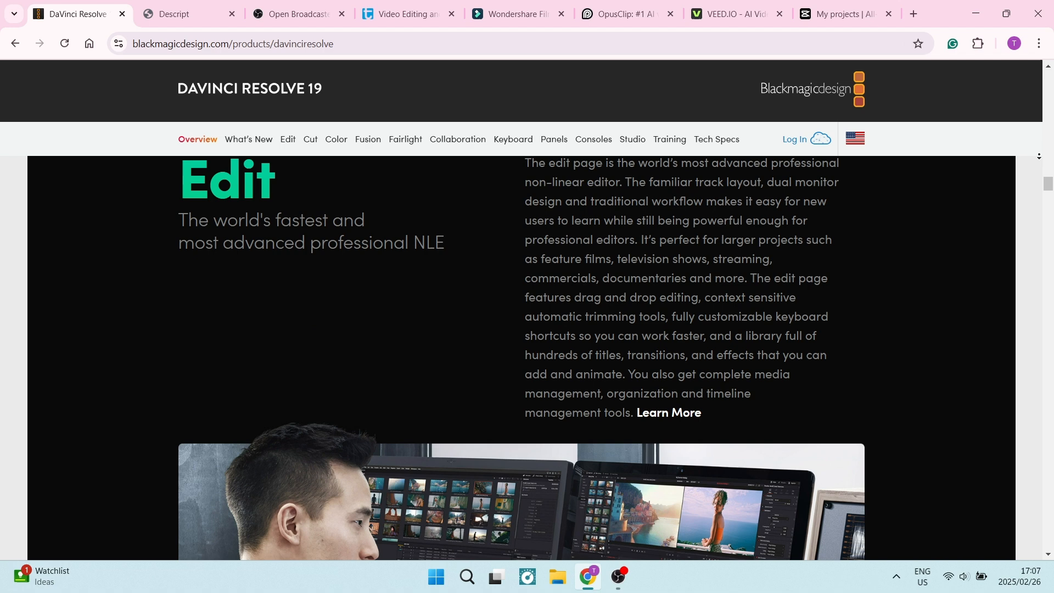
pyautogui.scroll(-3)
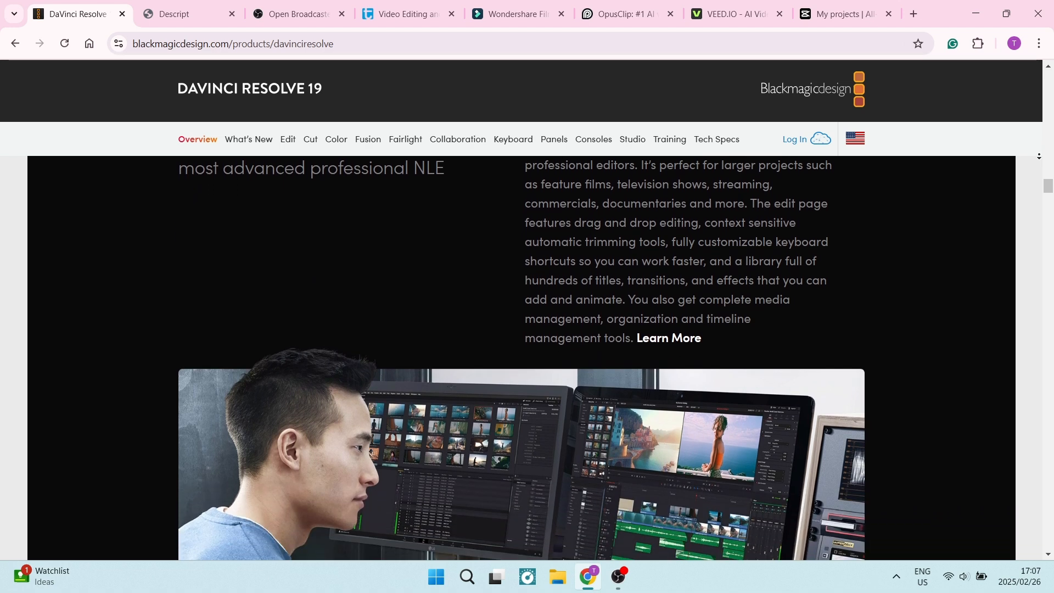